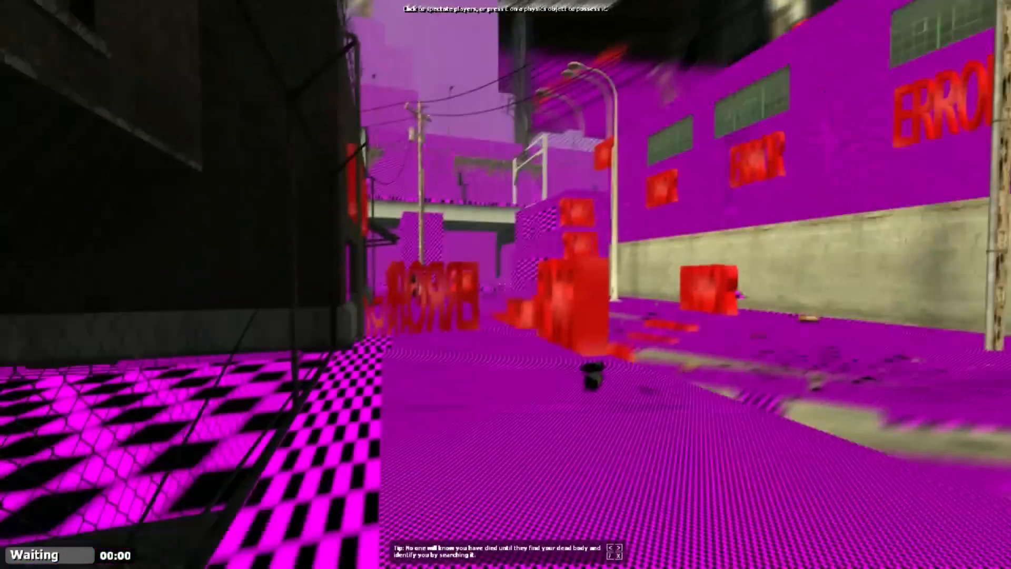
mouse_move(505, 285)
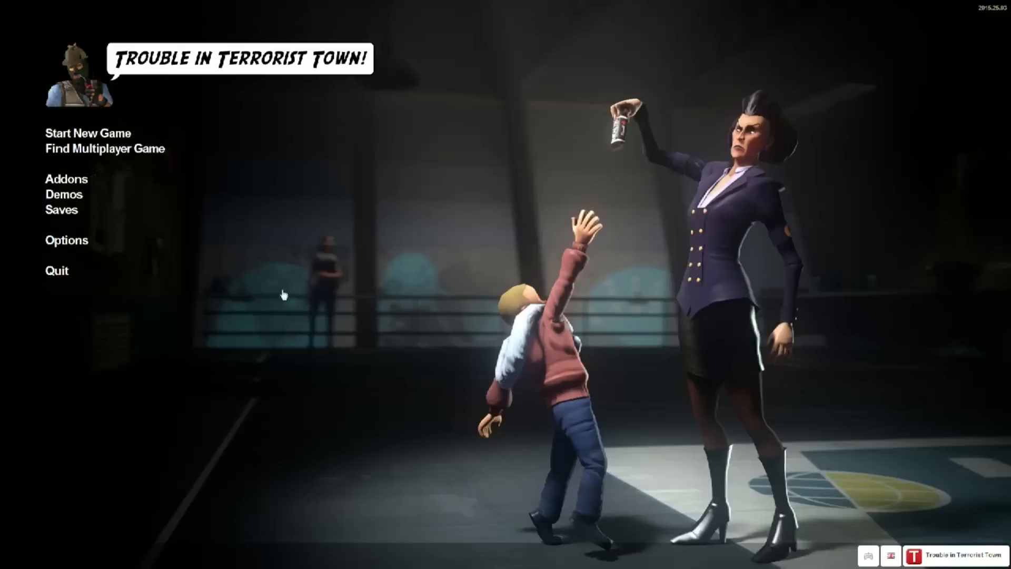
mouse_move(488, 298)
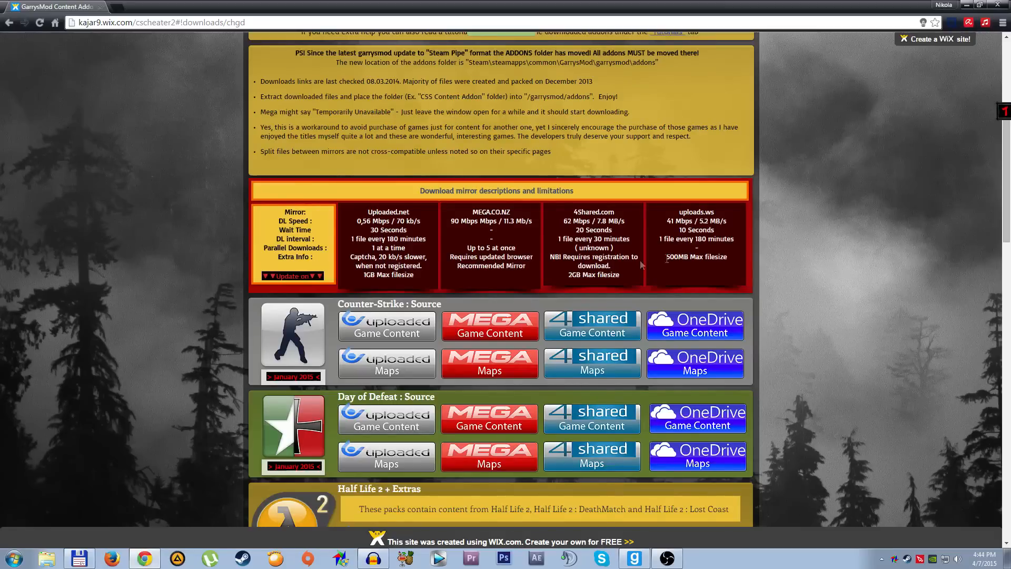
- Scroll the GarrysMod Content Addon downloads page to read its addon install notes
scroll(up, 3)
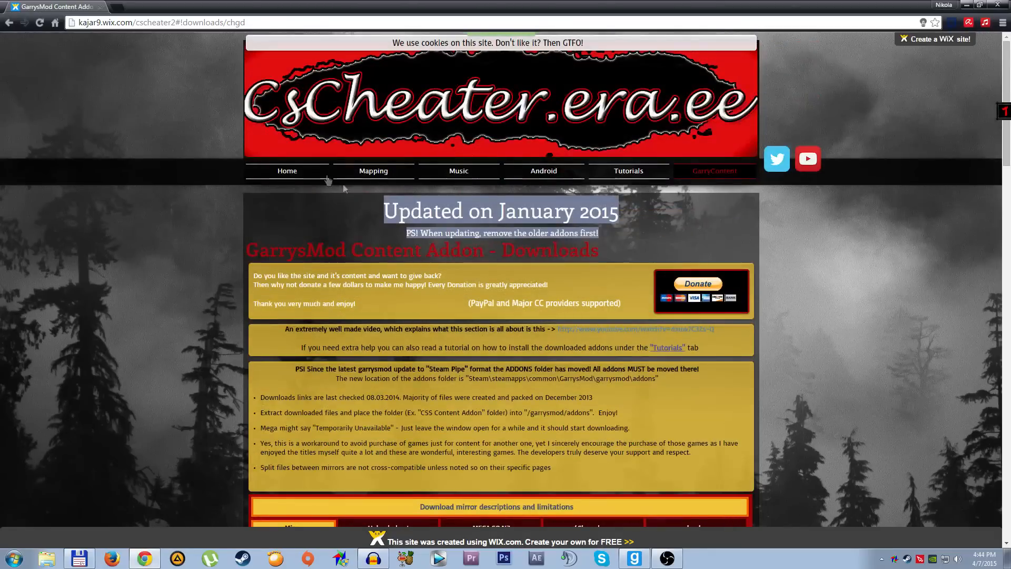
mouse_move(297, 142)
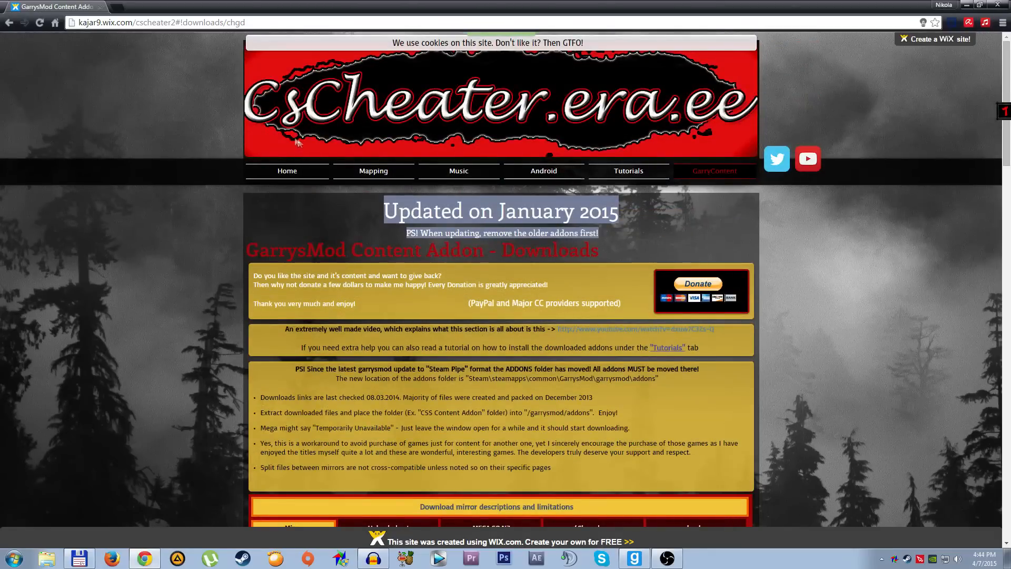
mouse_move(506, 142)
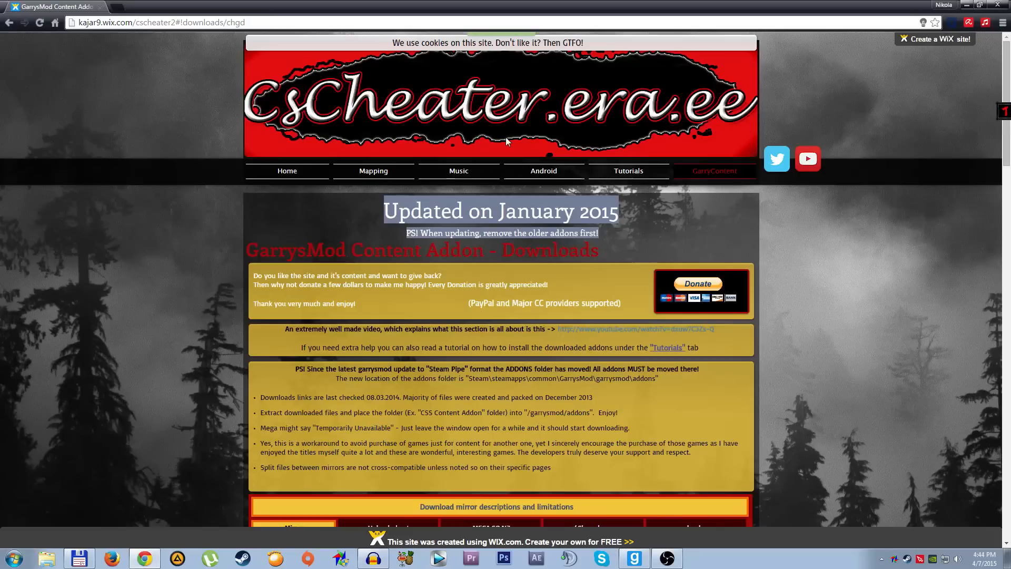
mouse_move(749, 236)
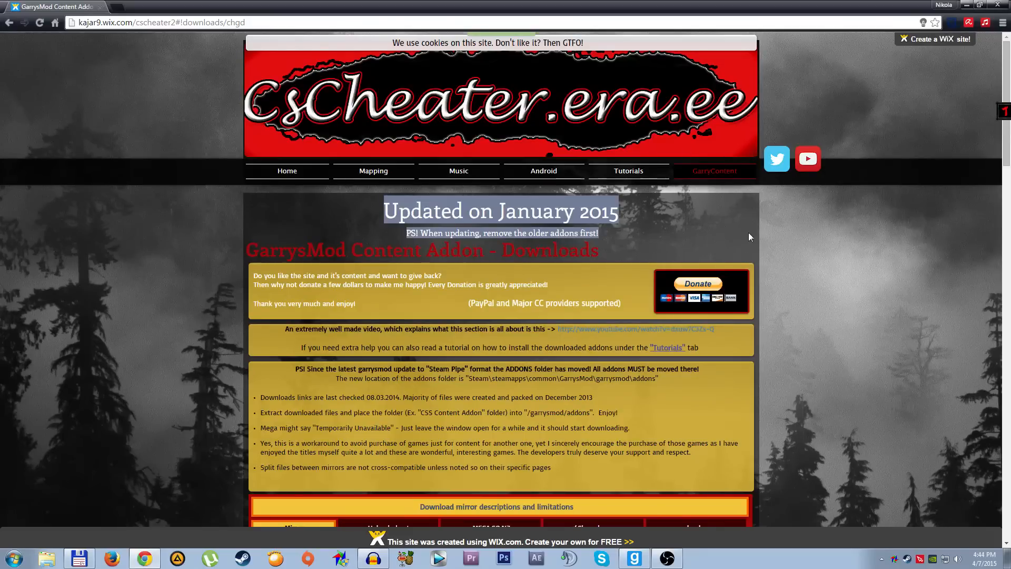
scroll(down, 3)
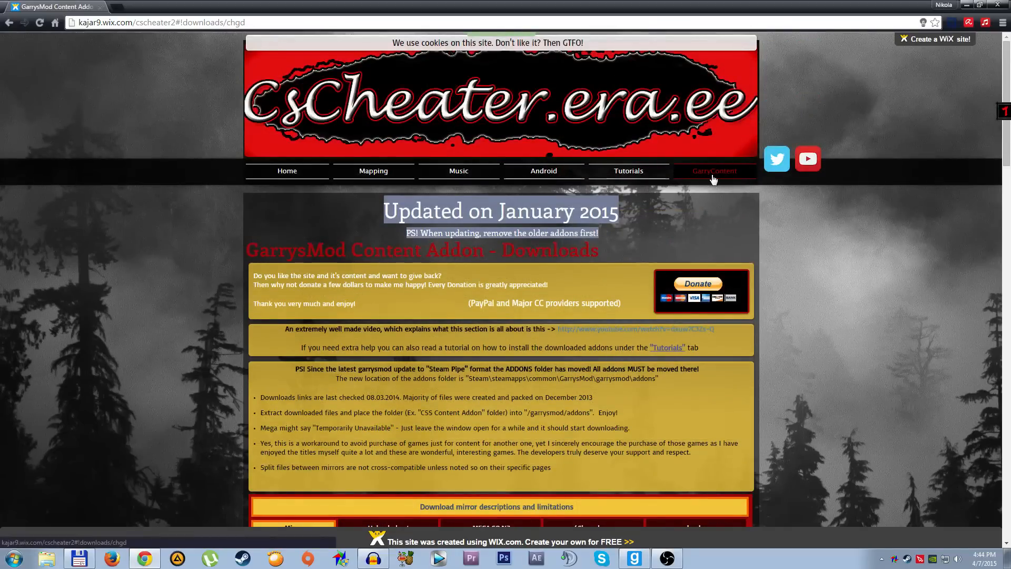
- Scroll down to the mirror table with the Counter-Strike: Source download buttons
scroll(down, 3)
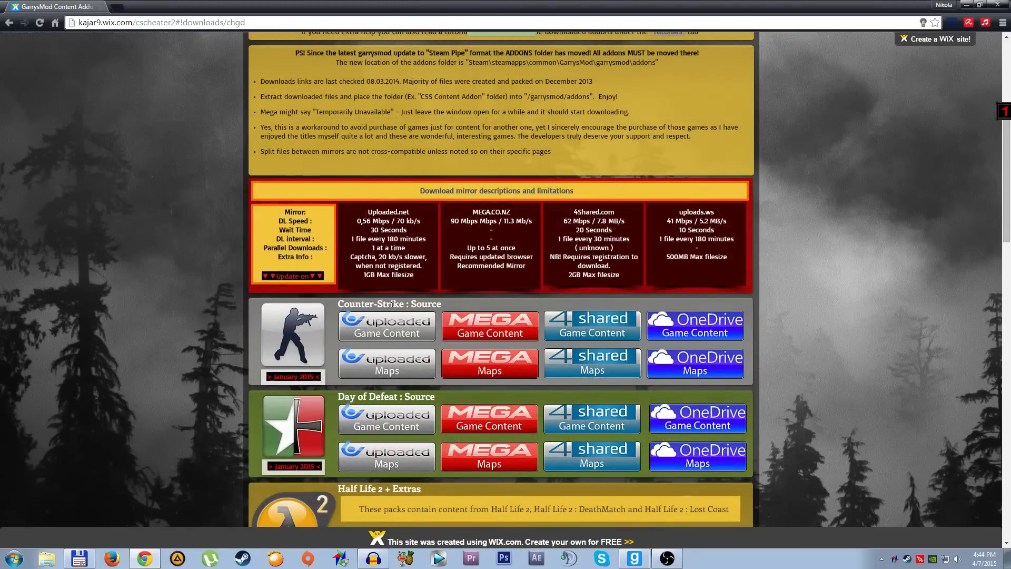
mouse_move(451, 282)
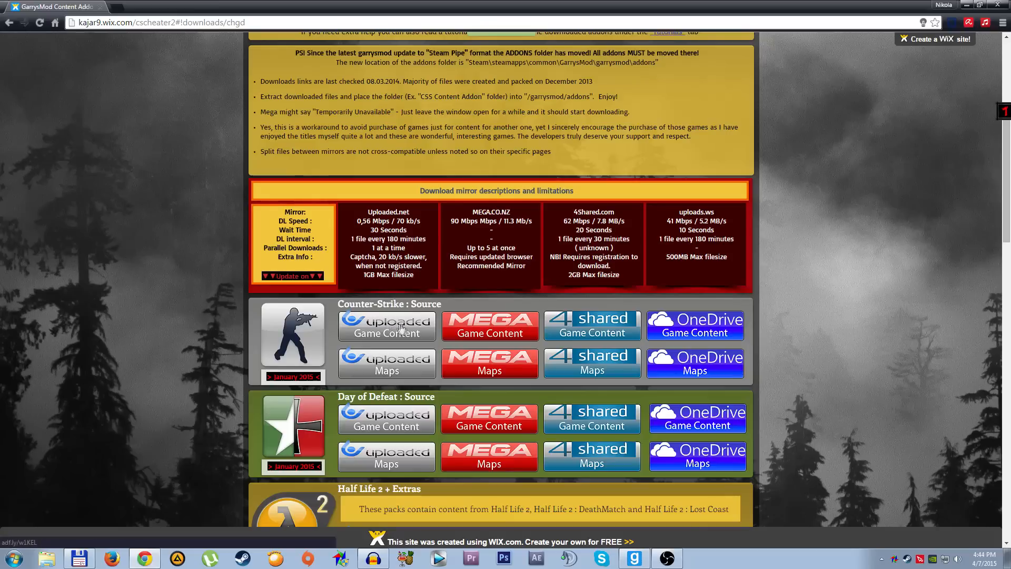
mouse_move(393, 384)
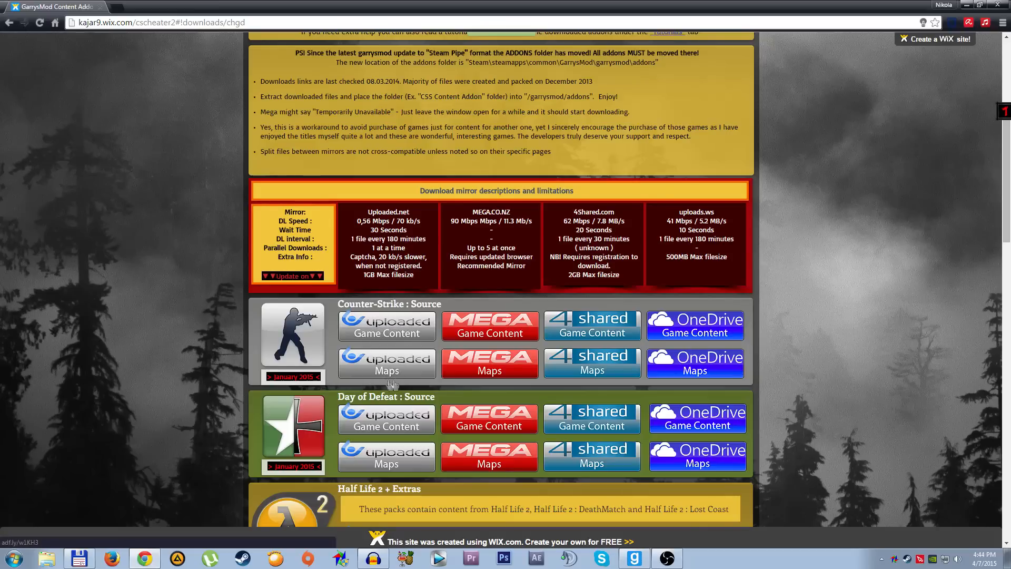
mouse_move(396, 334)
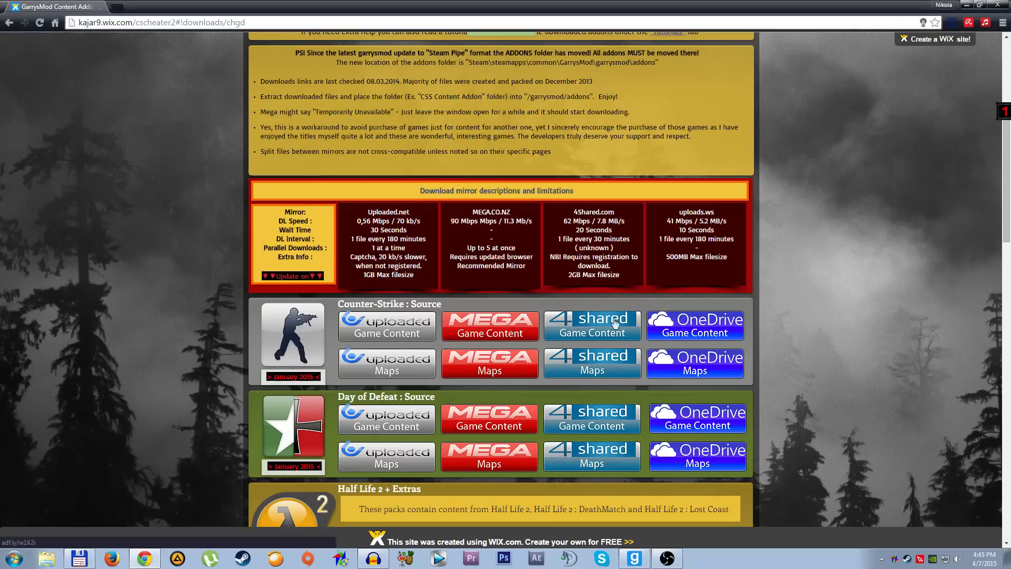
mouse_move(643, 319)
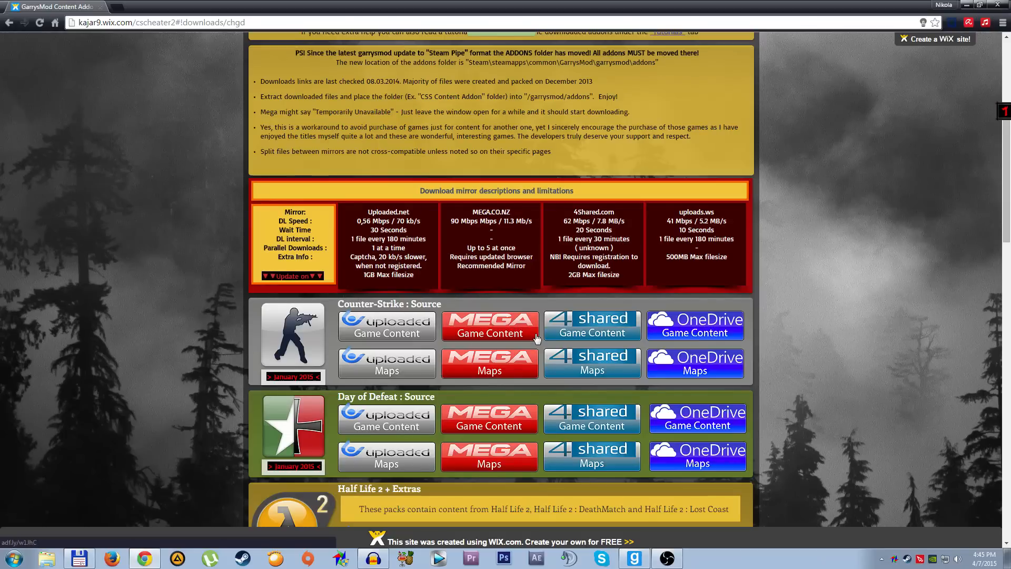
mouse_move(387, 328)
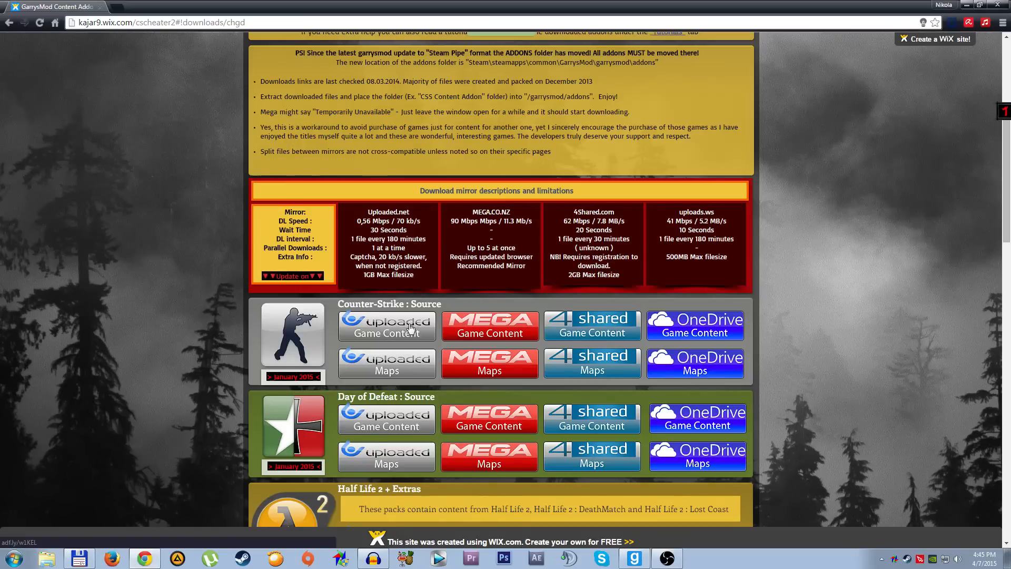
mouse_move(407, 330)
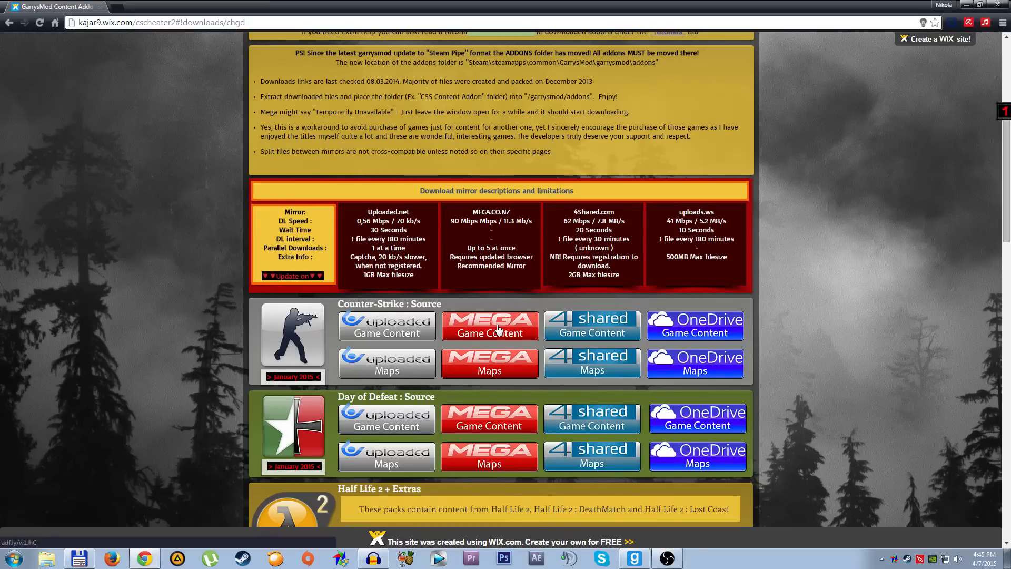
- Choose the MEGA 'Game Content' mirror for Counter-Strike: Source
click(489, 325)
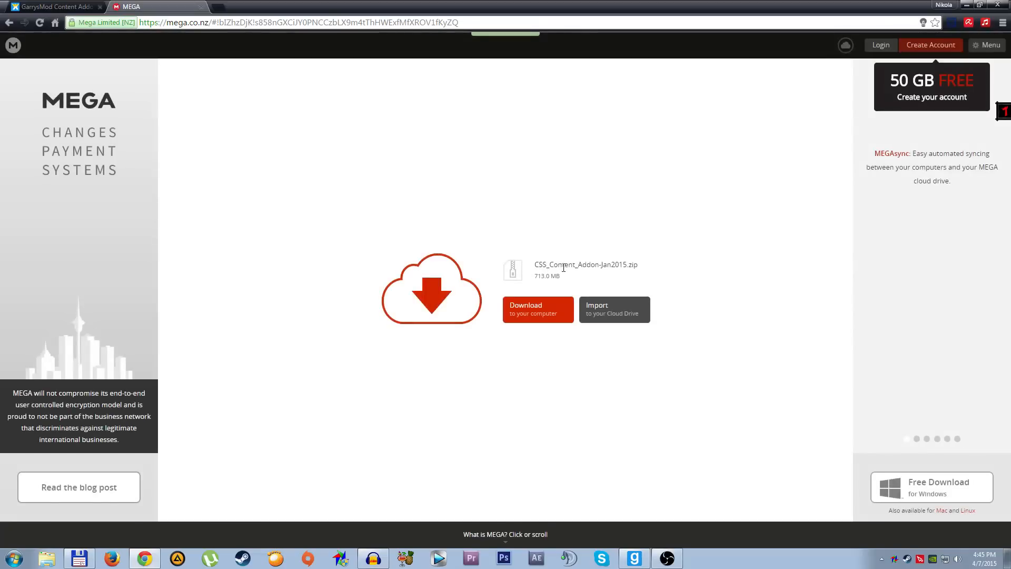
mouse_move(632, 275)
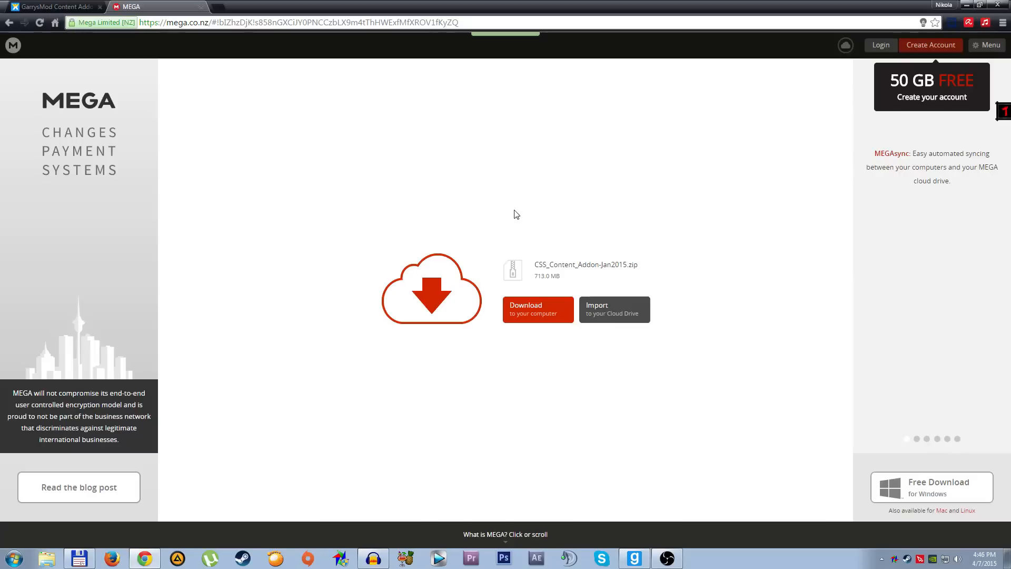
mouse_move(197, 37)
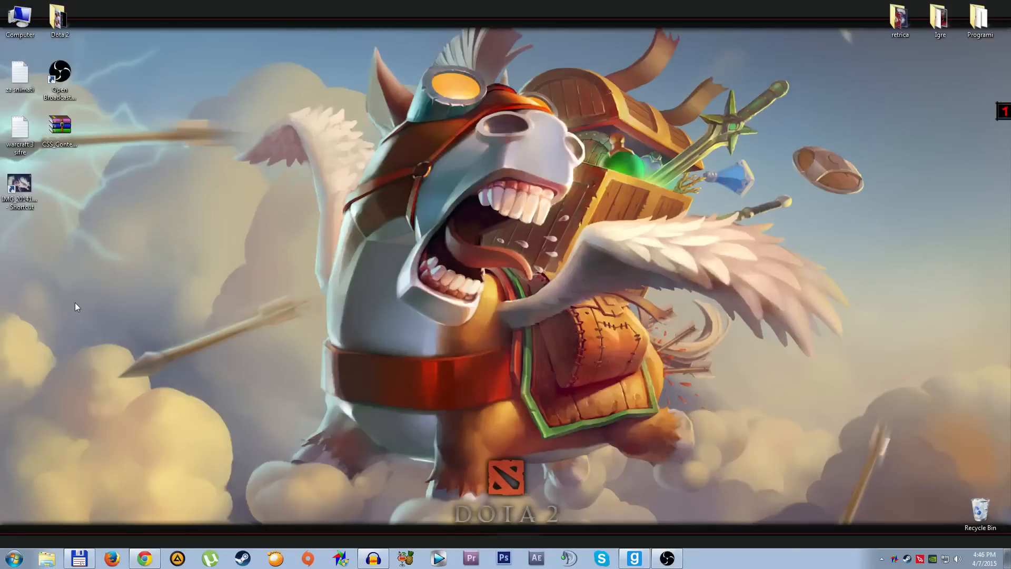
- Drag the CSS Content Addon zip from the left icon column to the desktop's right side
drag(59, 126, 539, 300)
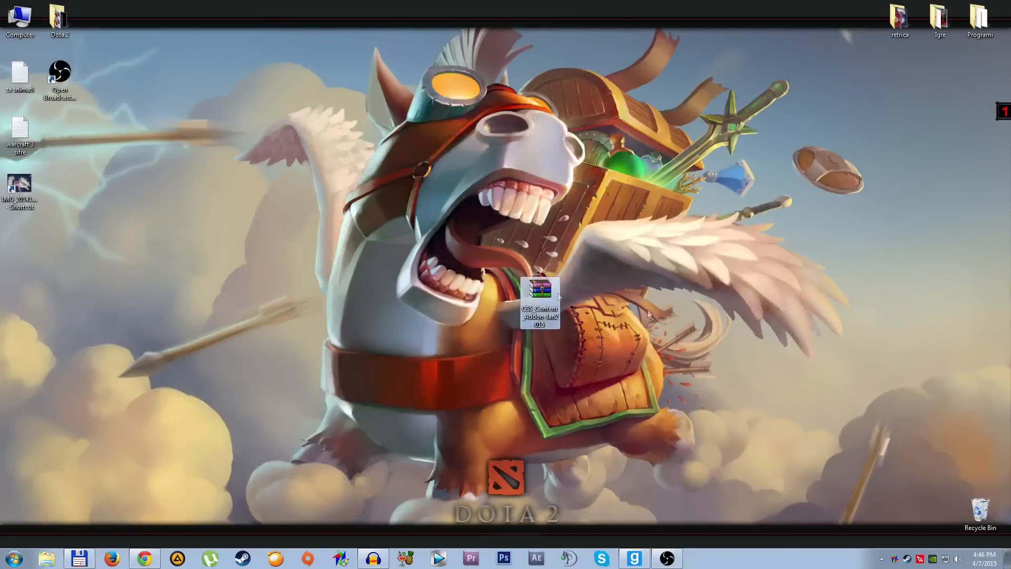
drag(540, 297, 819, 358)
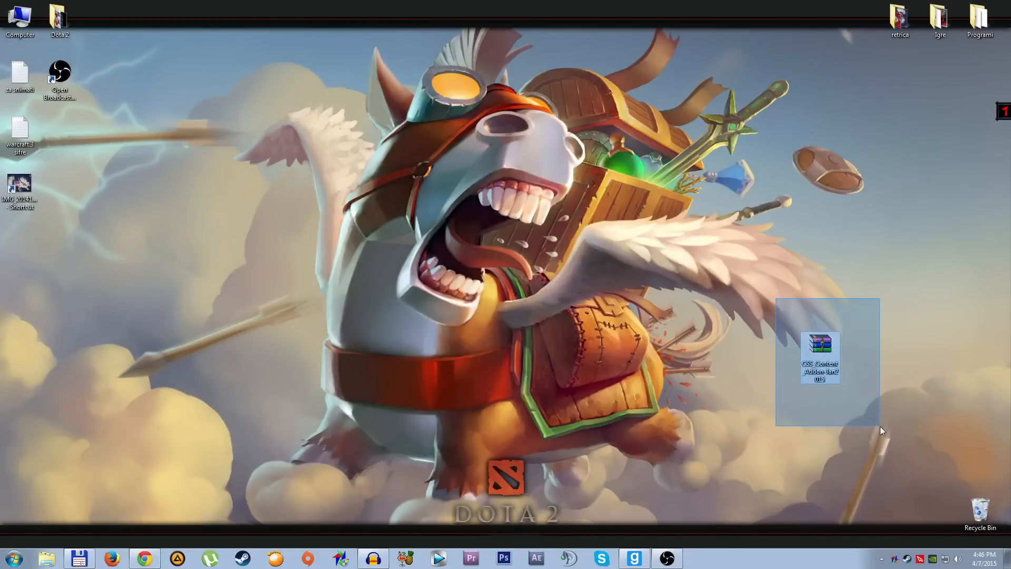
click(884, 308)
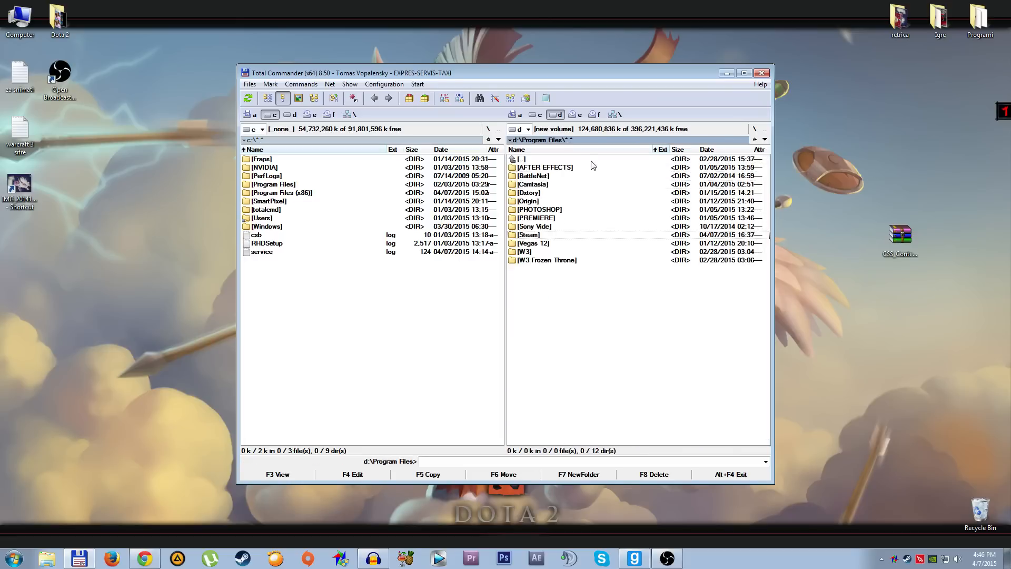
mouse_move(540, 240)
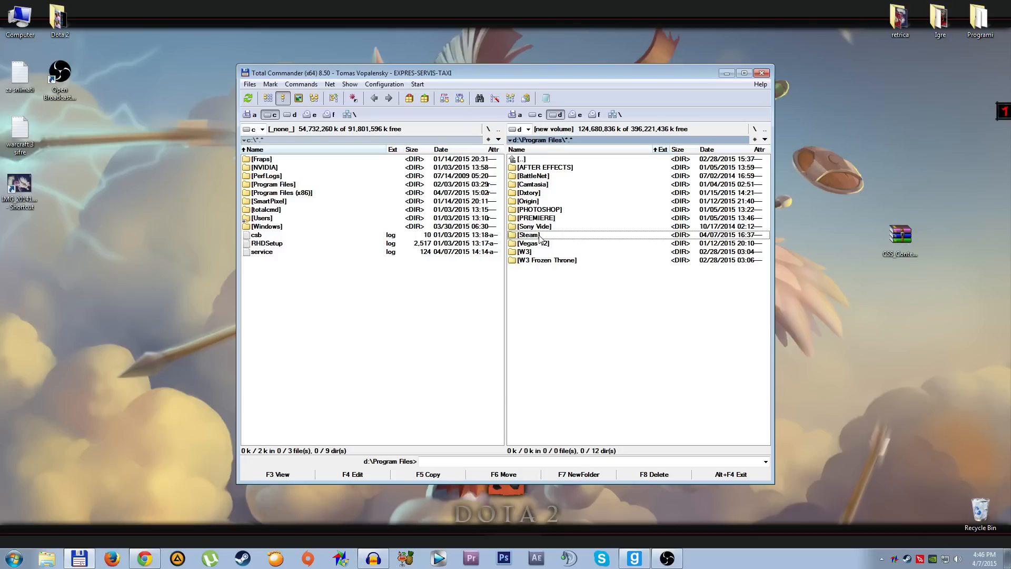
- Navigate D:\Program Files\Steam\SteamApps\common\GarrysMod\garrysmod\addons in the right panel
double_click(528, 234)
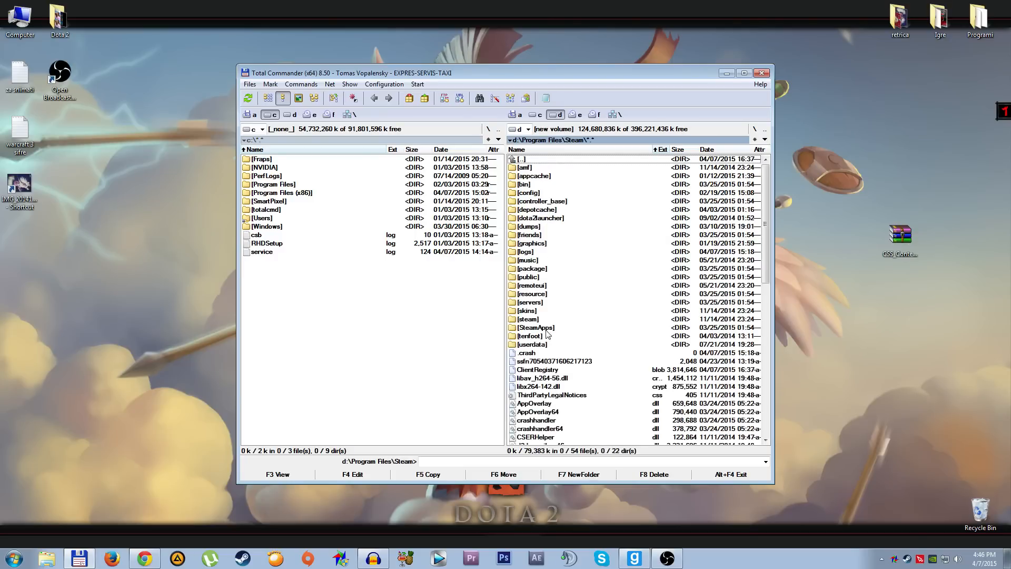
double_click(535, 327)
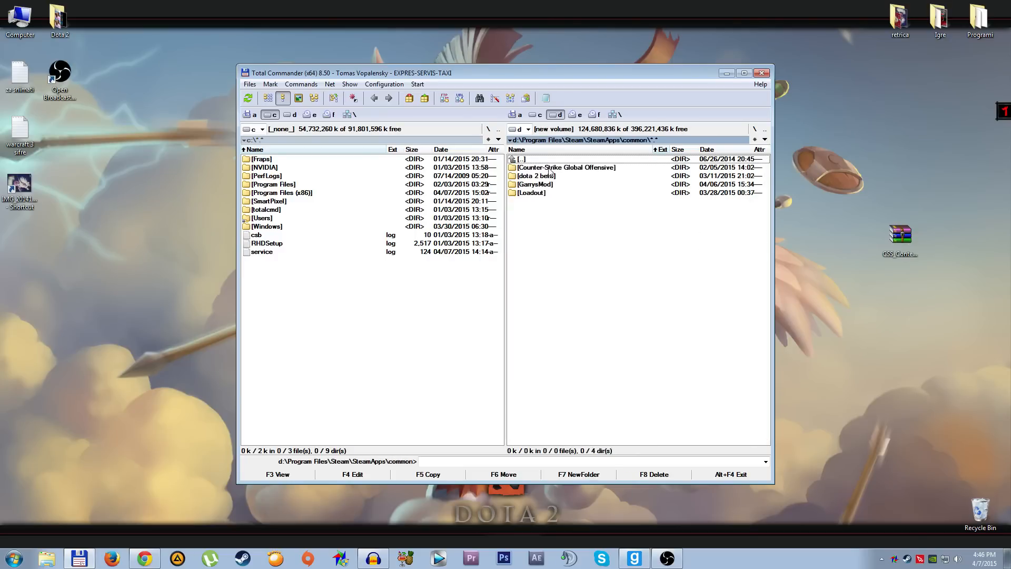
double_click(534, 184)
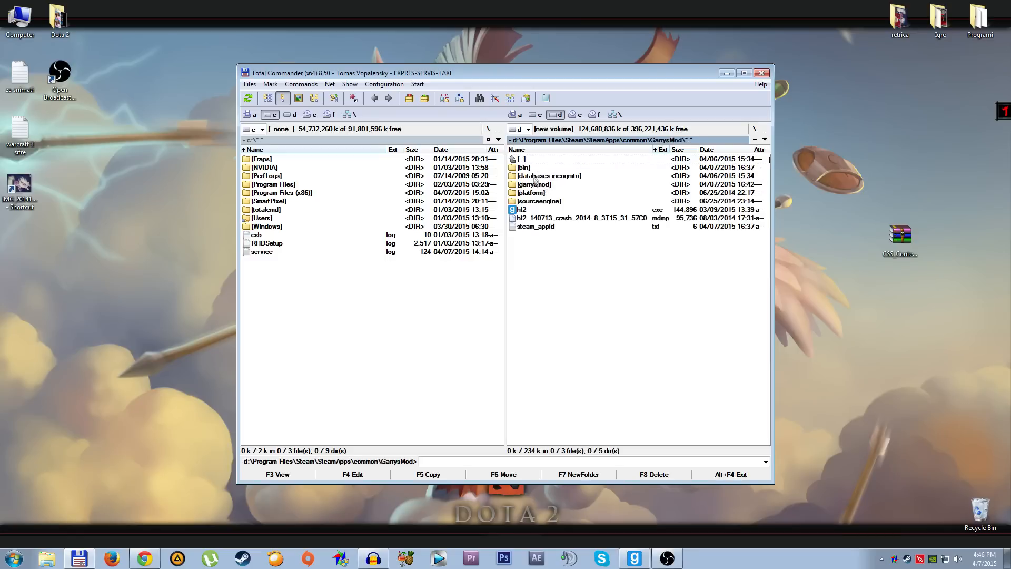
double_click(533, 184)
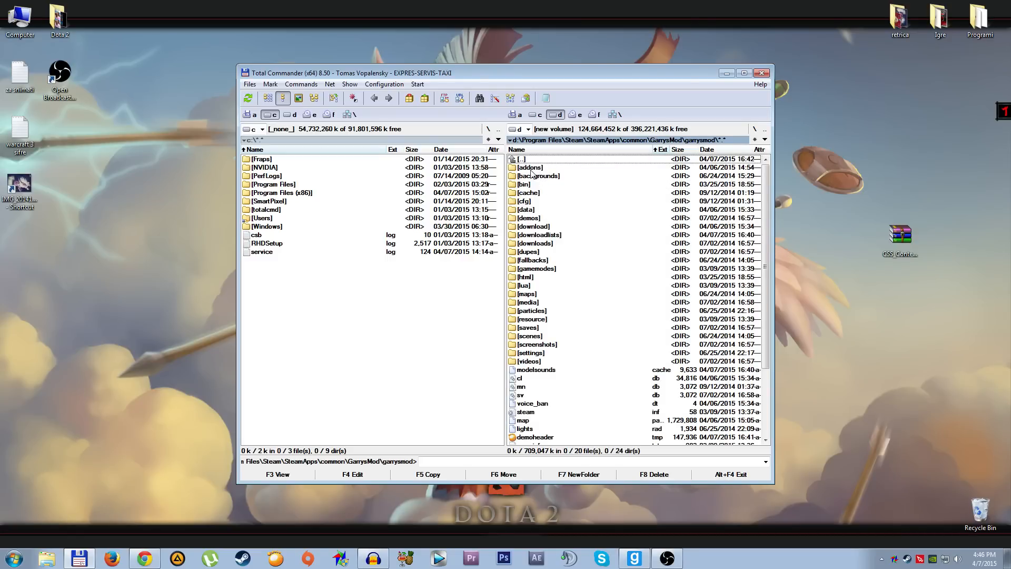
double_click(529, 167)
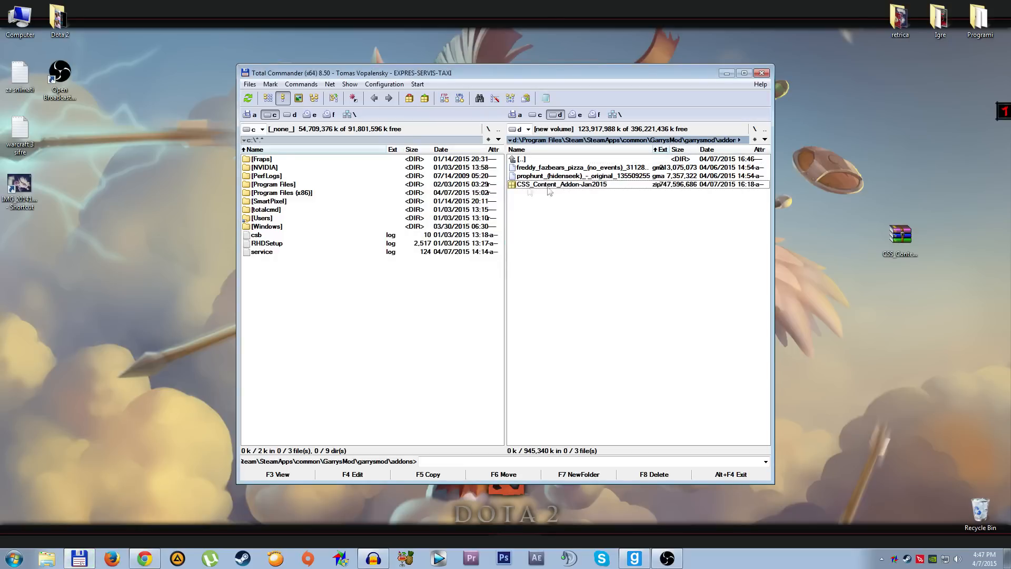
- Select CSS_Content_Addon-Jan2015.zip in the addons folder
click(559, 183)
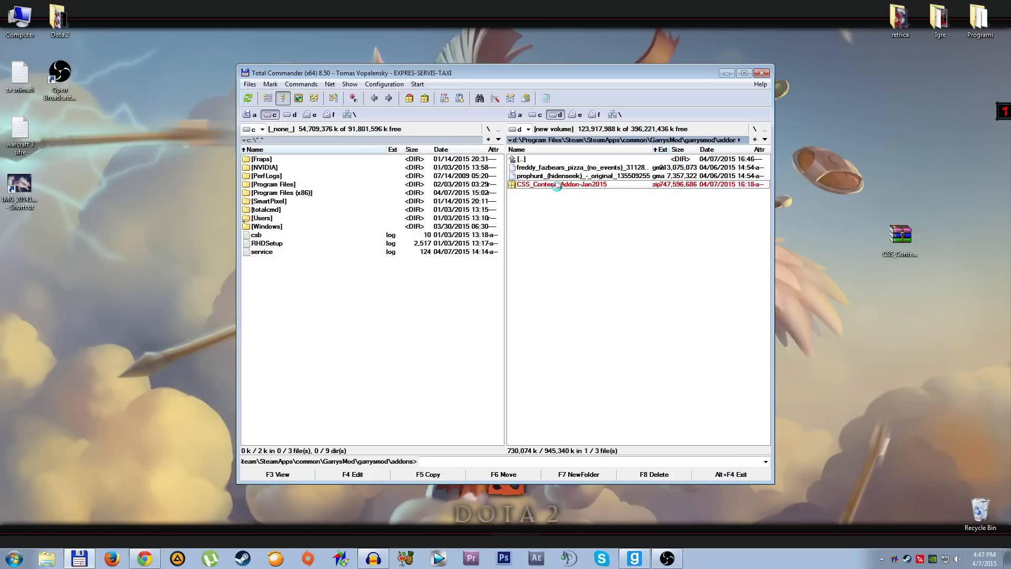
- Extract CSS_Content_Addon-Jan2015.zip here via its right-click menu
right_click(561, 184)
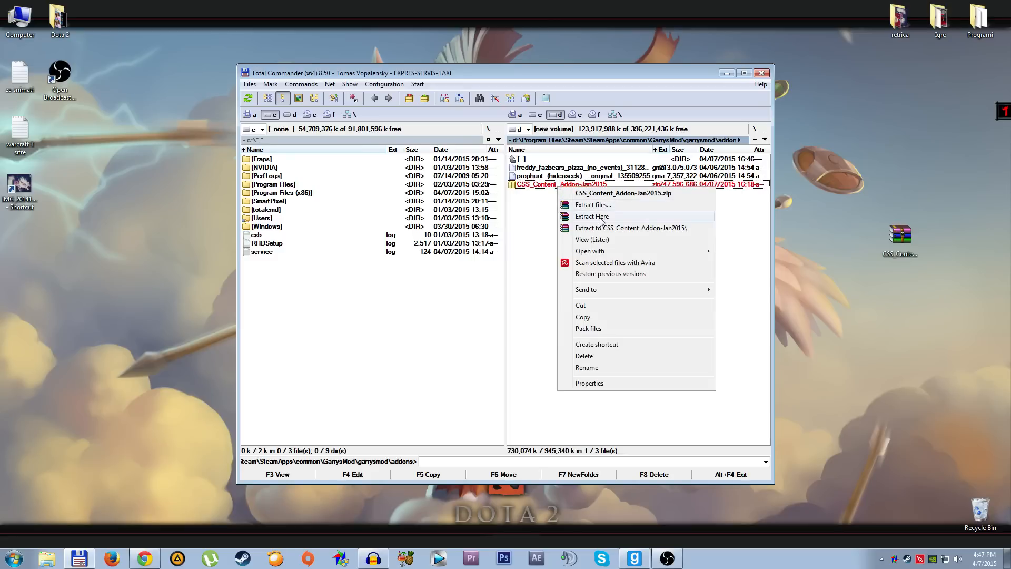
click(591, 216)
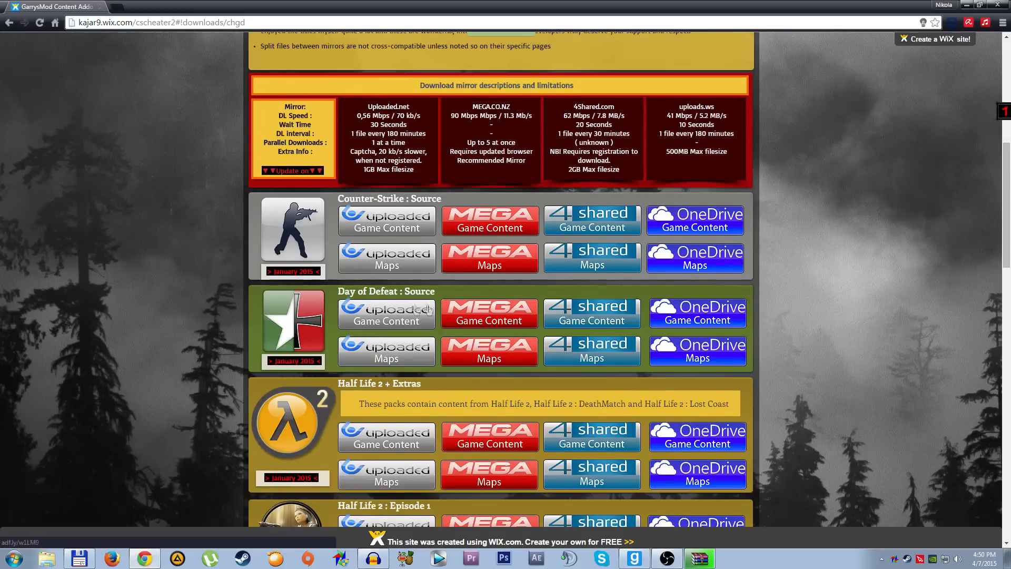
scroll(down, 3)
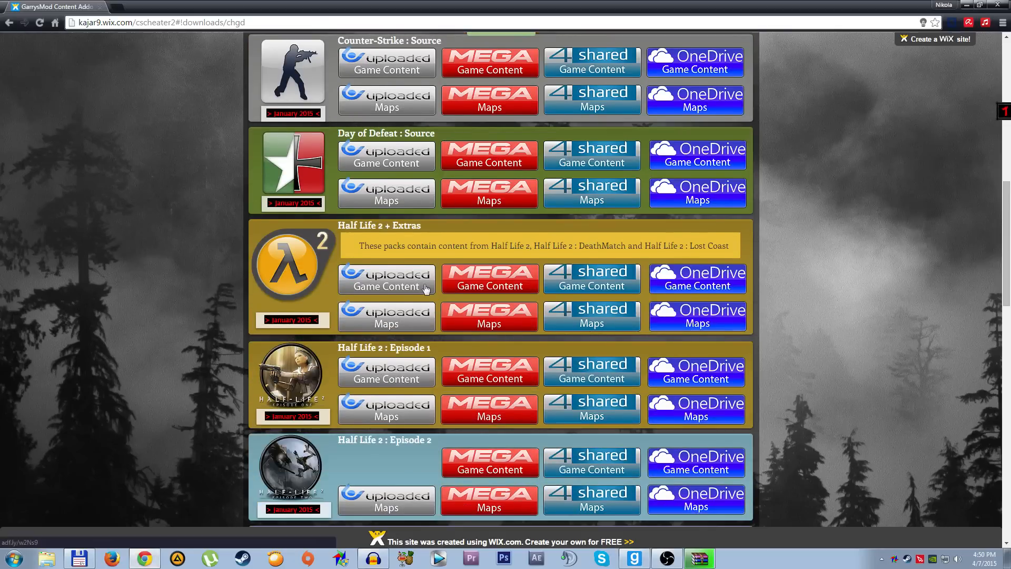
scroll(down, 3)
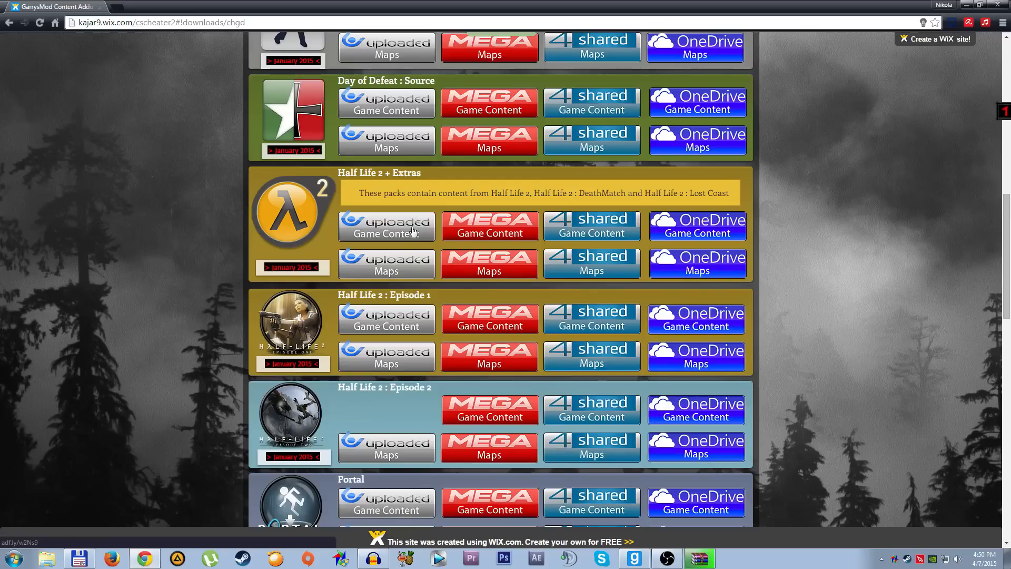
mouse_move(408, 174)
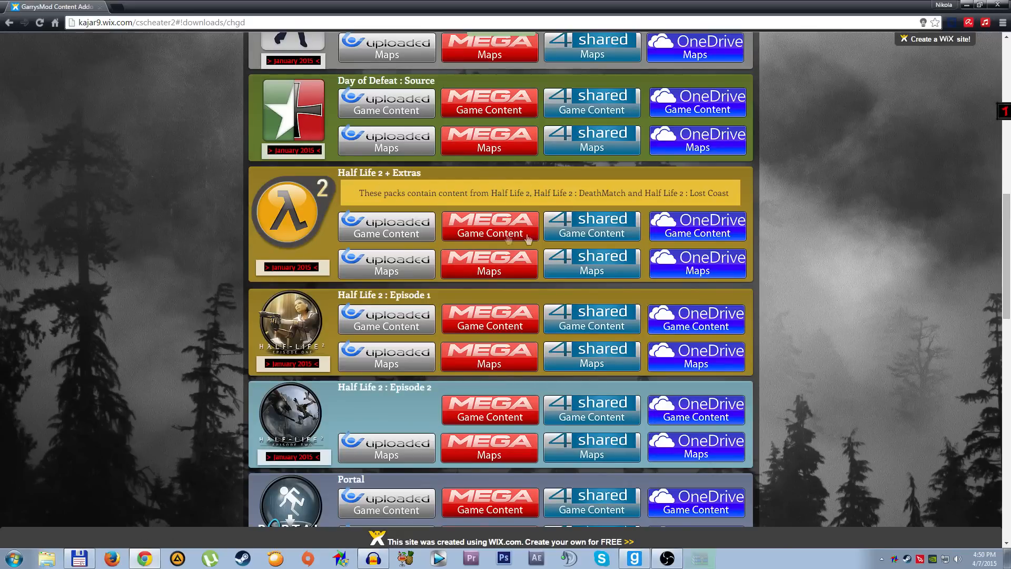
click(488, 226)
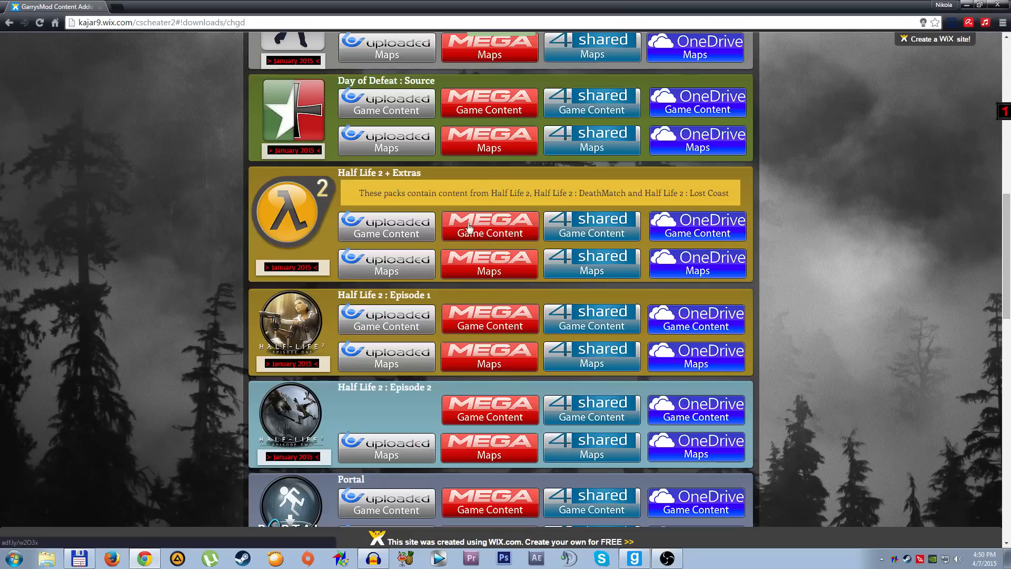
mouse_move(417, 244)
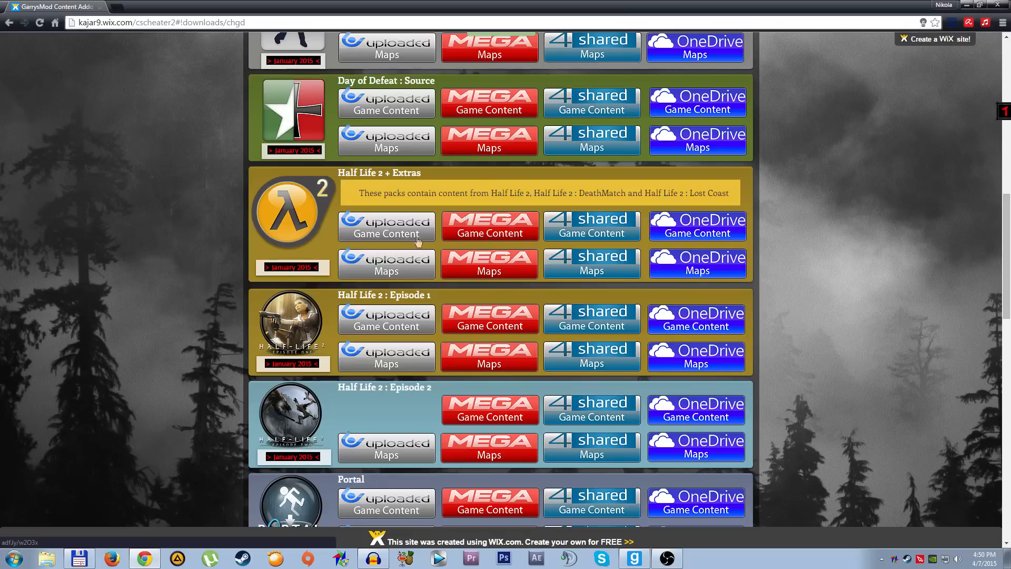
scroll(up, 3)
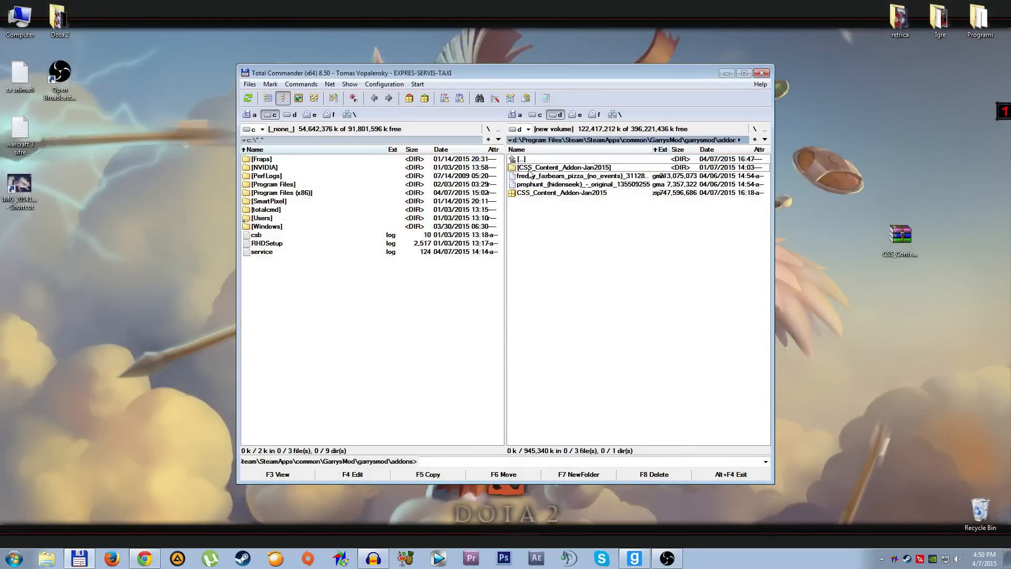
- Check the extracted CSS_Content_Addon-Jan2015 folder, then launch Garry's Mod from the taskbar
double_click(563, 167)
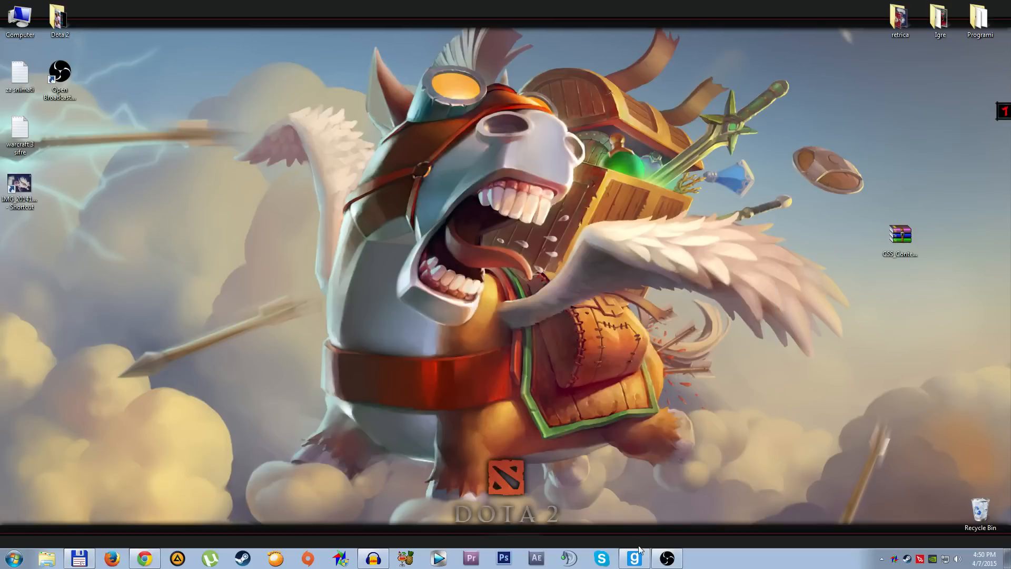
click(634, 557)
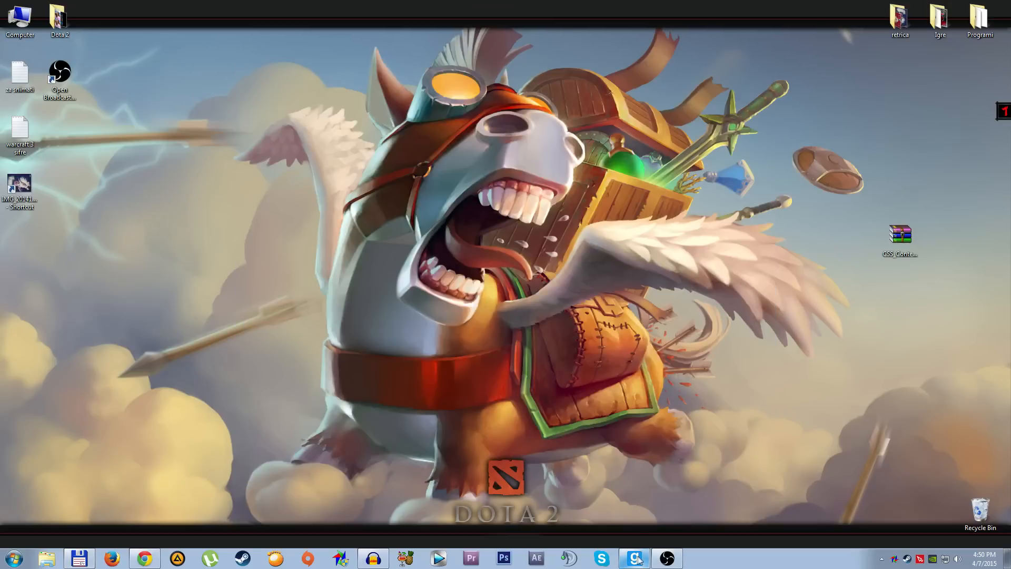
mouse_move(664, 539)
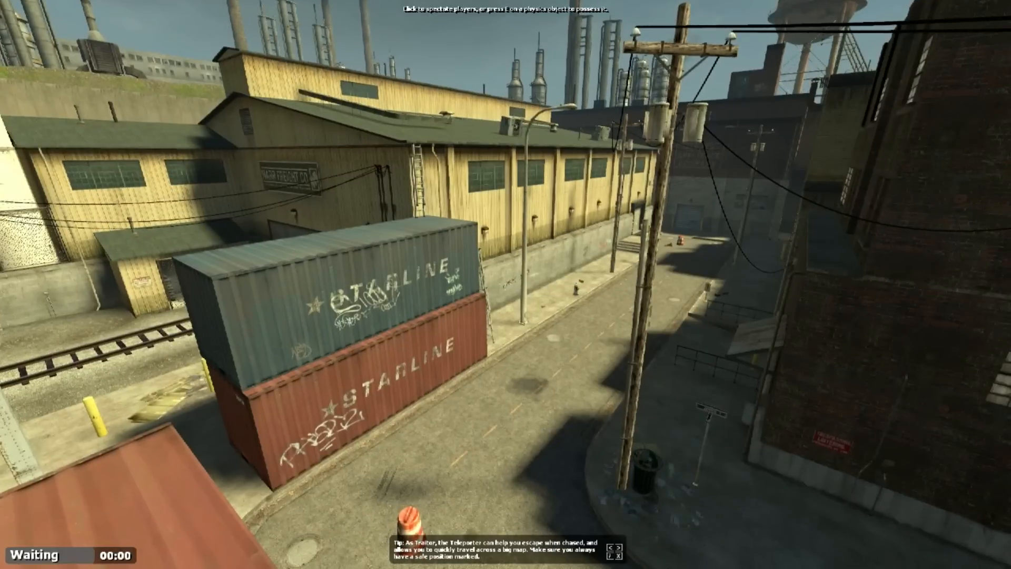
mouse_move(505, 285)
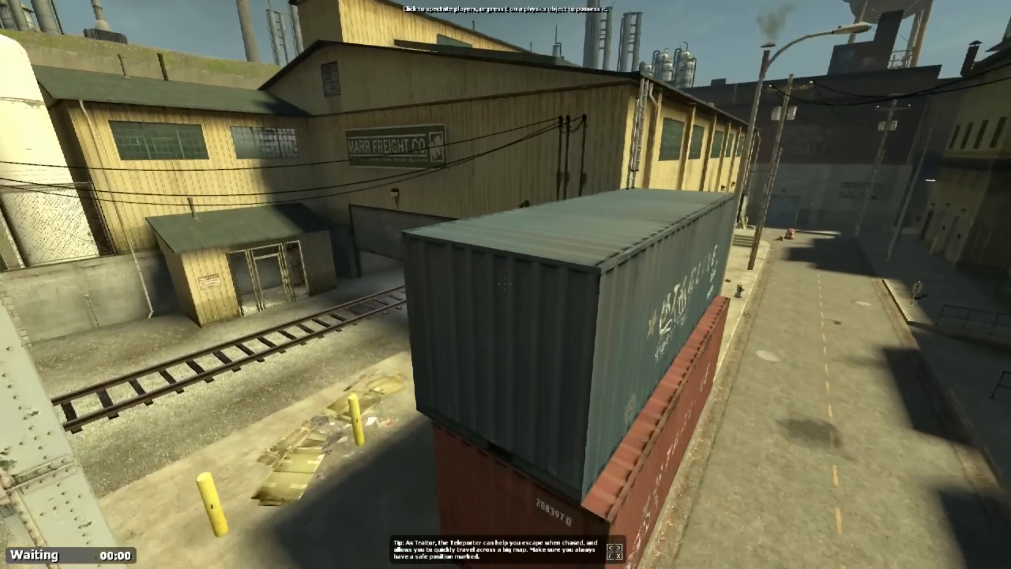